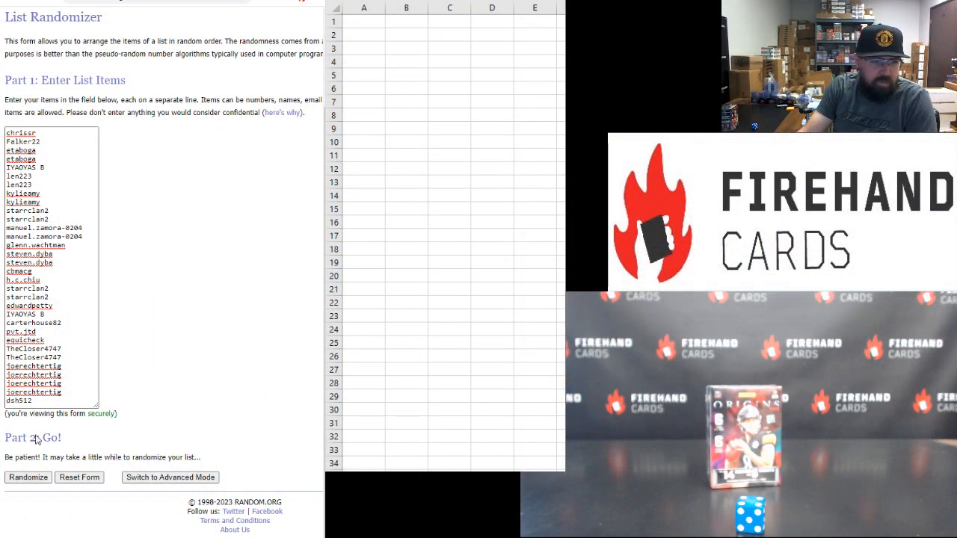
Step: Shuffle the 32 usernames twice, copy the result and select the first spreadsheet cell
left_click(28, 477)
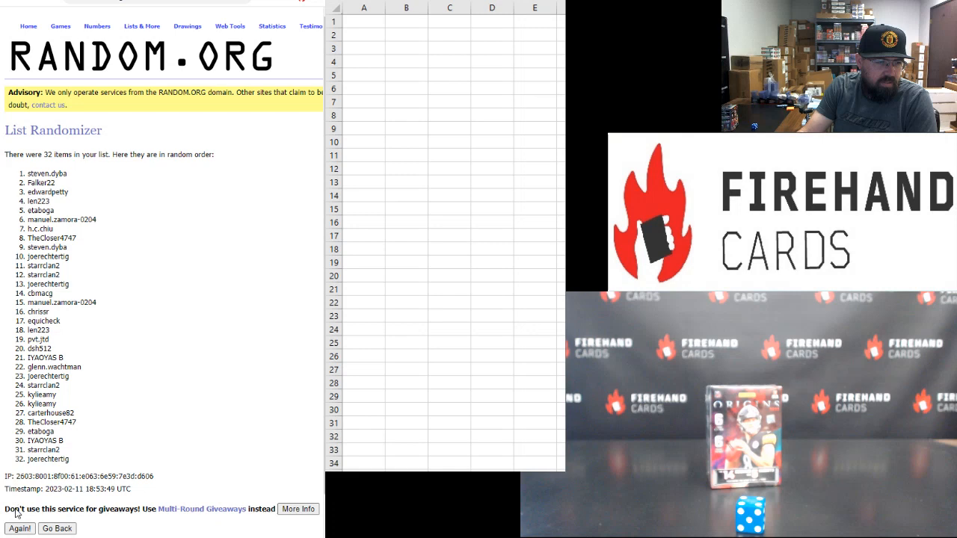
left_click(18, 528)
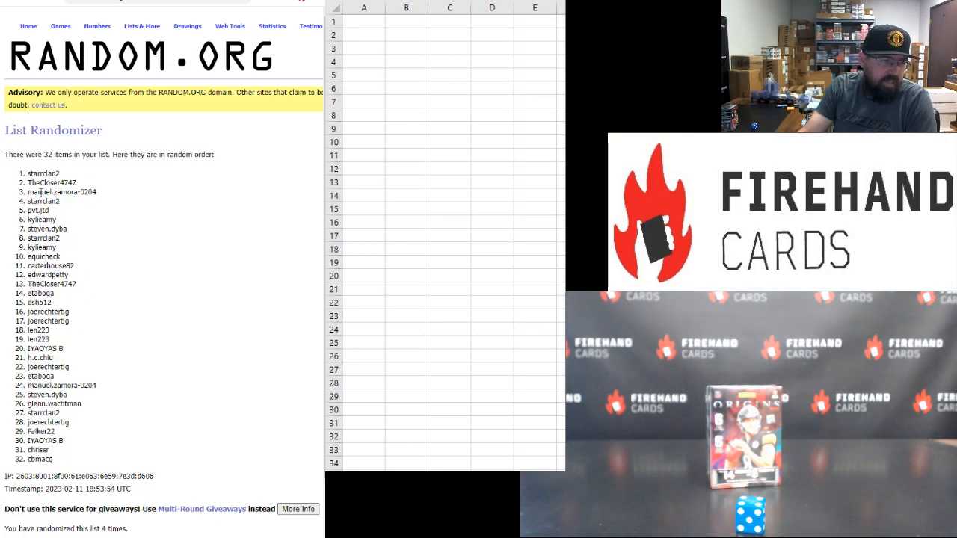
left_click_drag(33, 173, 67, 456)
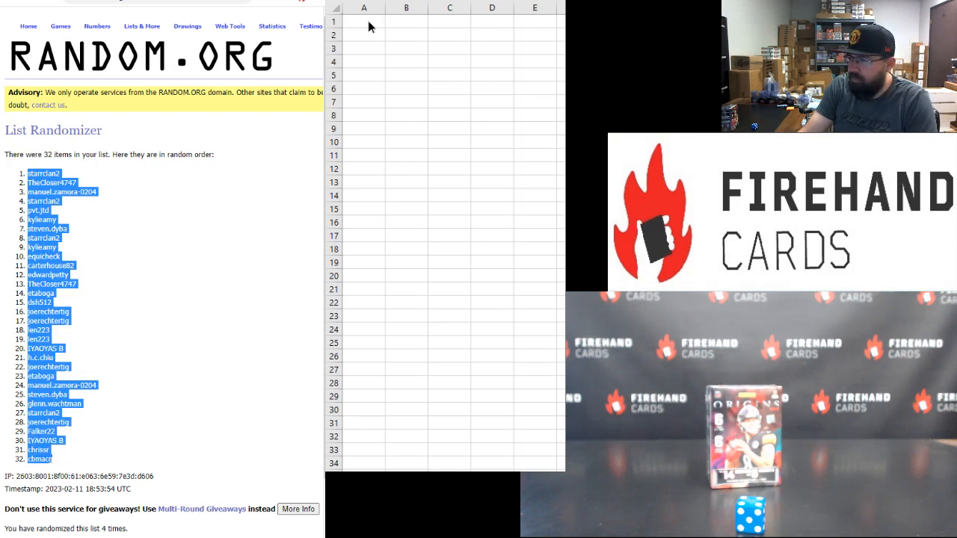
left_click(365, 23)
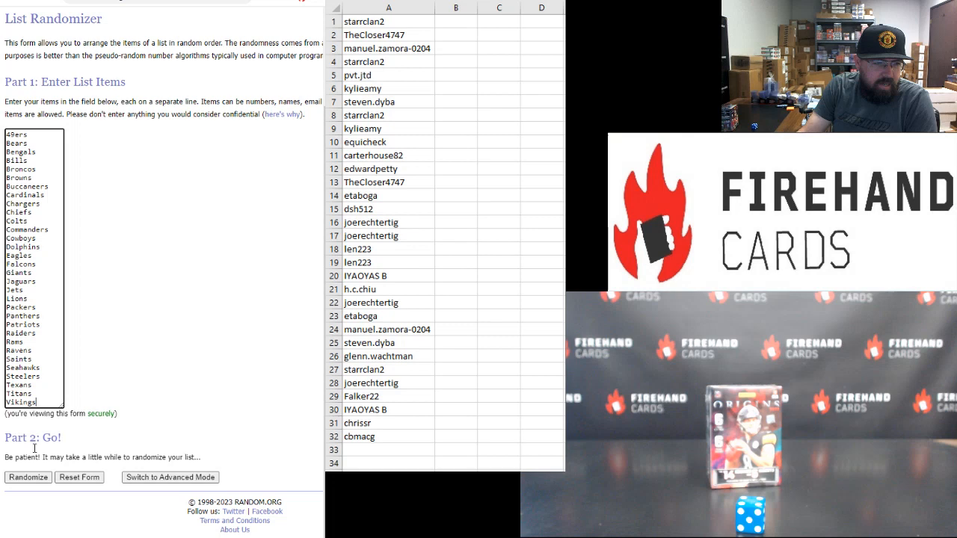
Step: Shuffle the 32 NFL team names twice and copy the result beside the usernames
left_click(28, 477)
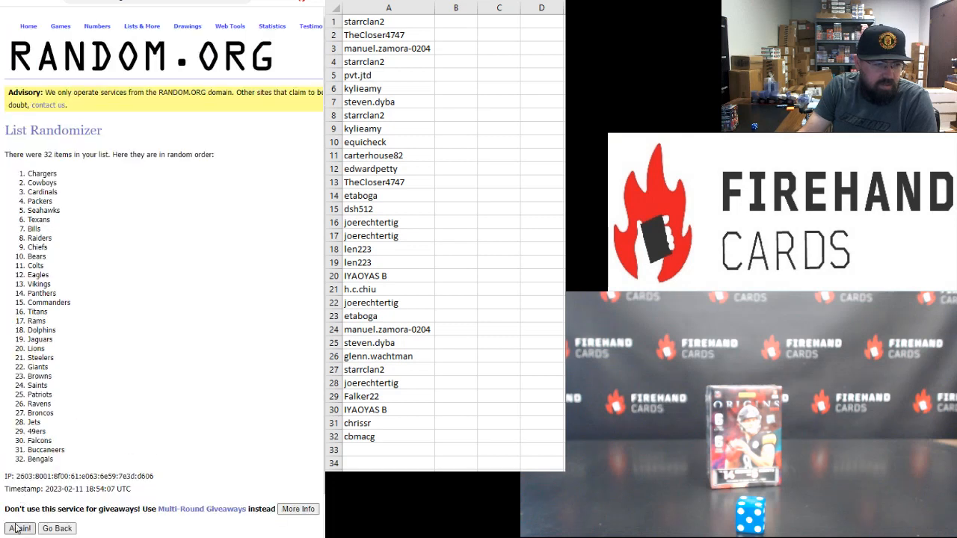
left_click(18, 527)
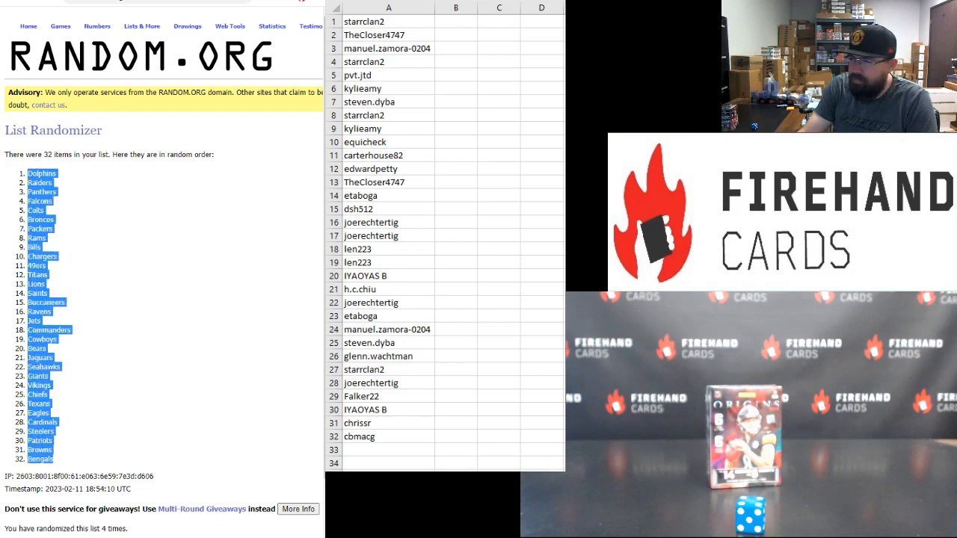
left_click(455, 21)
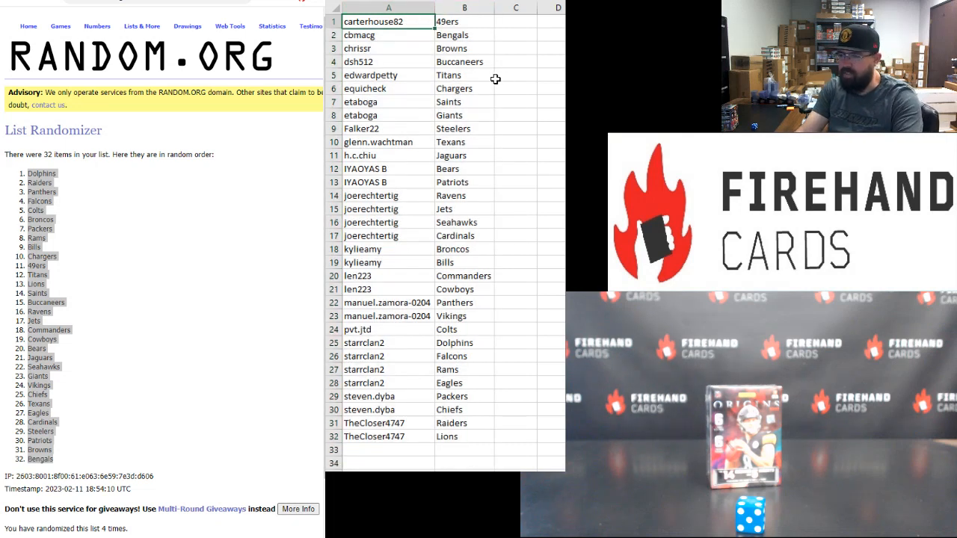
left_click(387, 61)
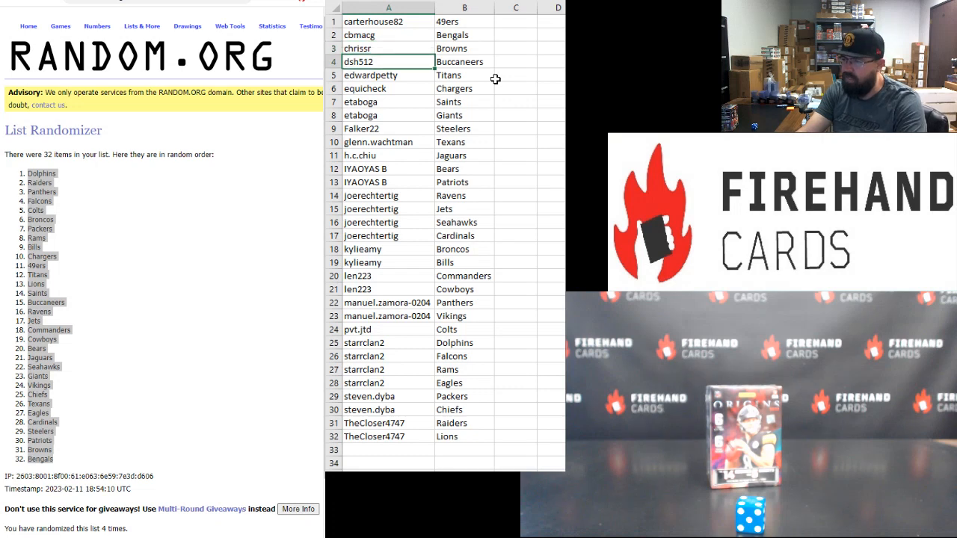
left_click(387, 88)
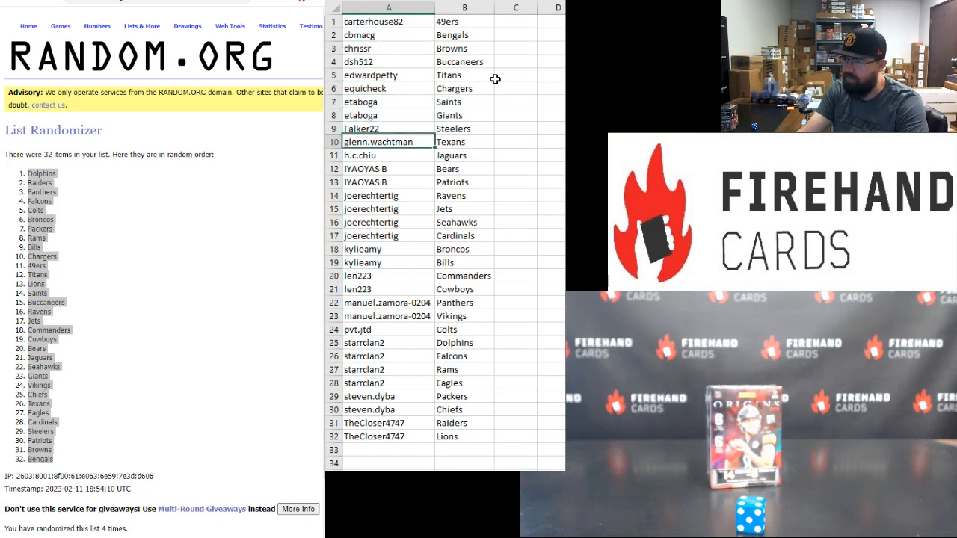
left_click(383, 156)
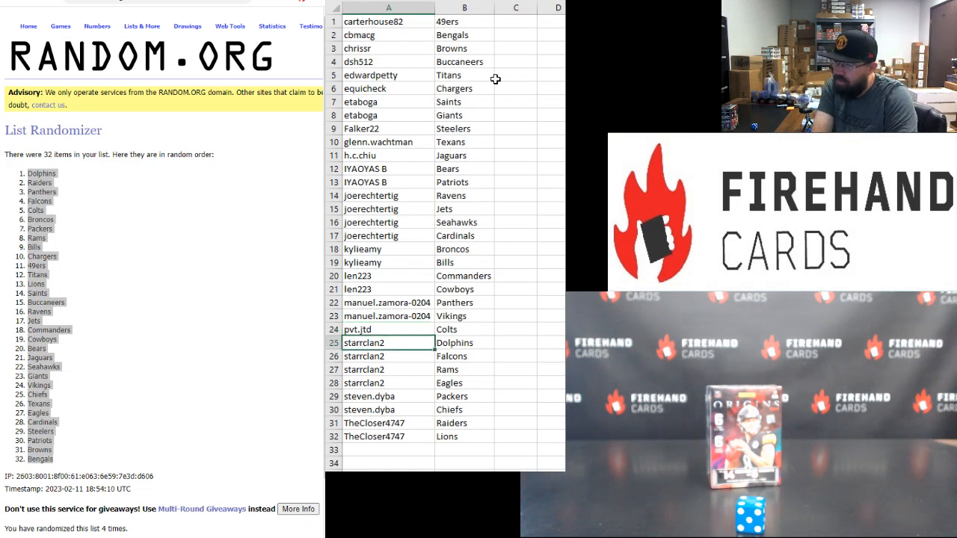
left_click(384, 382)
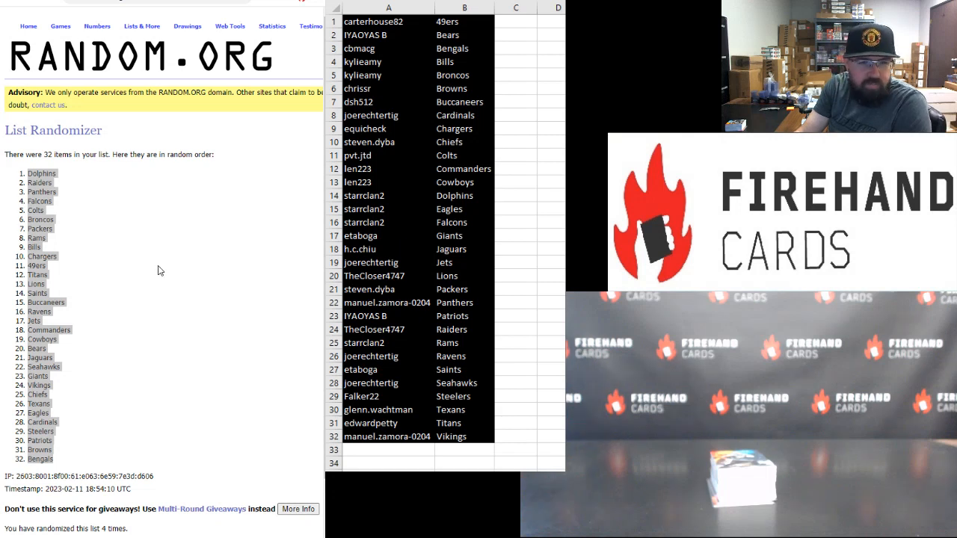
Step: Reshuffle the team names three more times until Rams lands at the top
scroll("down", 3)
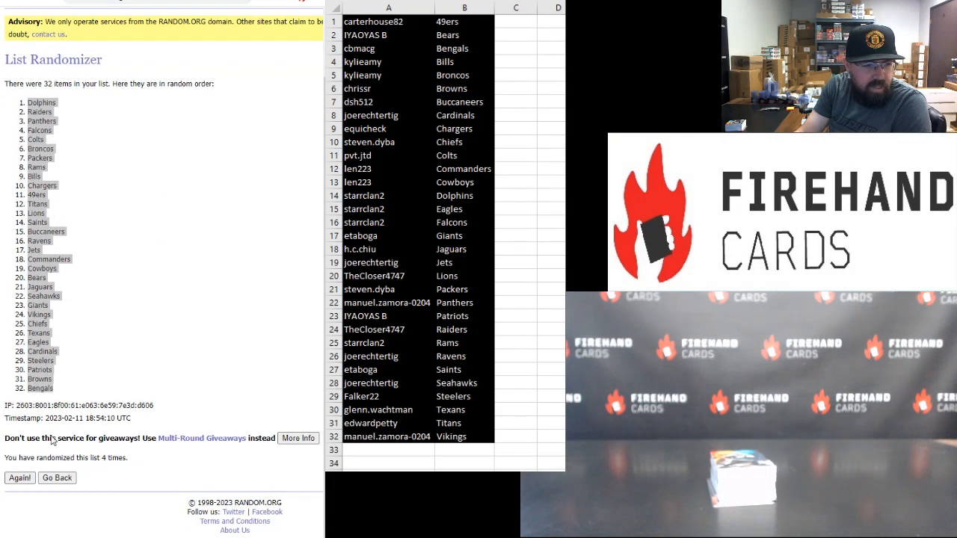
left_click(19, 477)
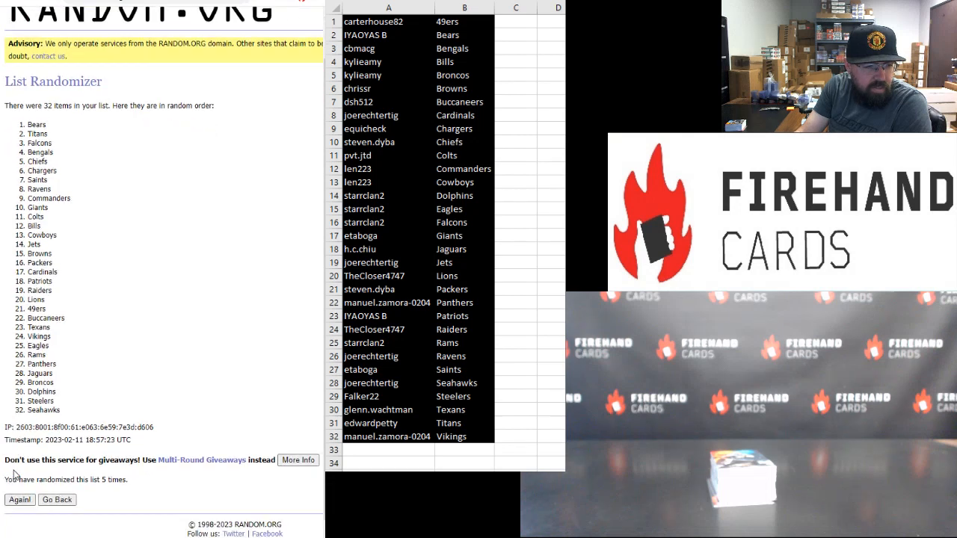
left_click(19, 478)
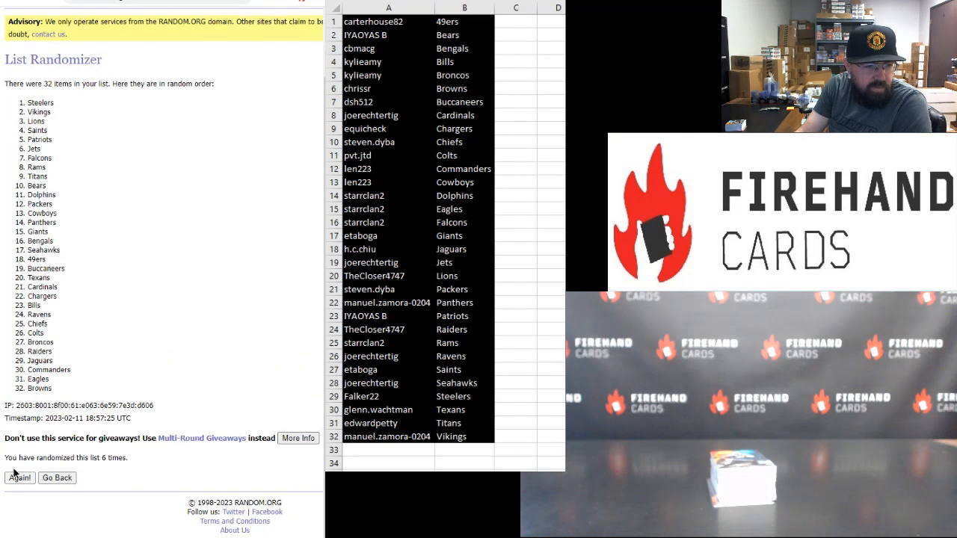
left_click(21, 478)
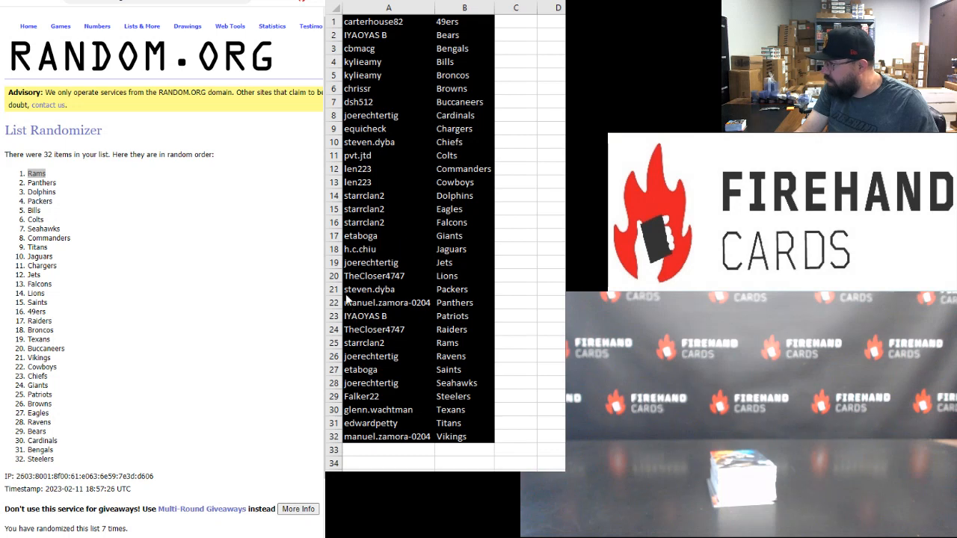
mouse_move(542, 235)
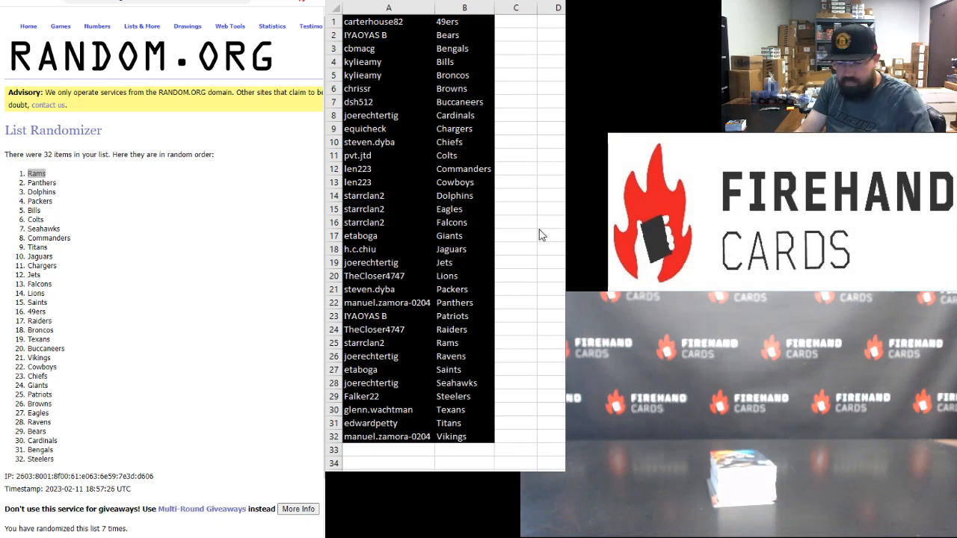